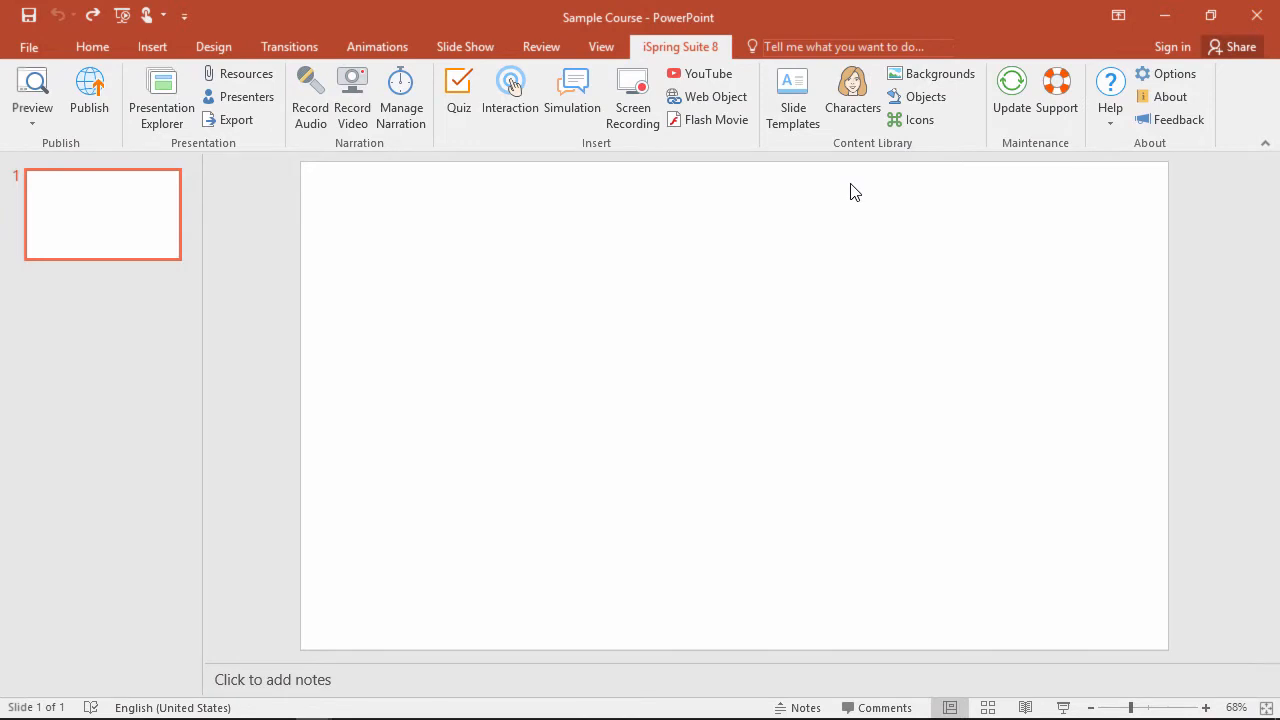
pyautogui.moveTo(856, 178)
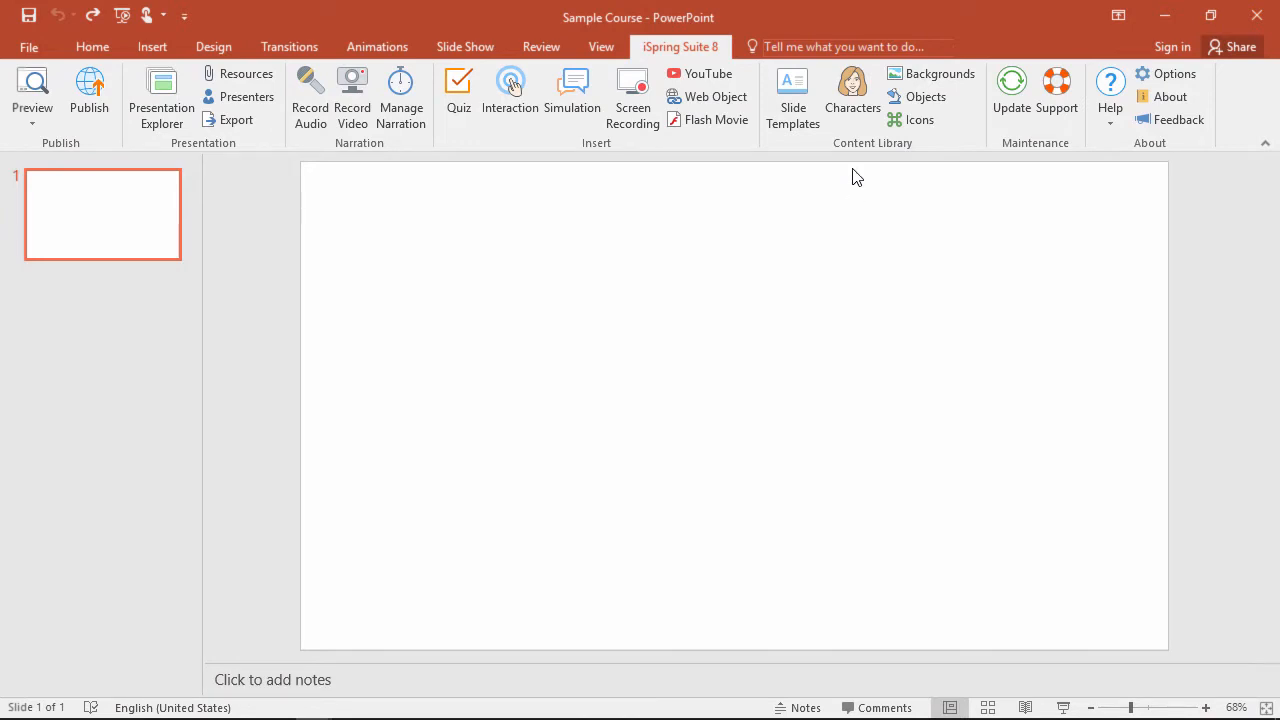
# Step: Open the iSpring Characters content library from the iSpring Suite 8 ribbon
pyautogui.click(852, 95)
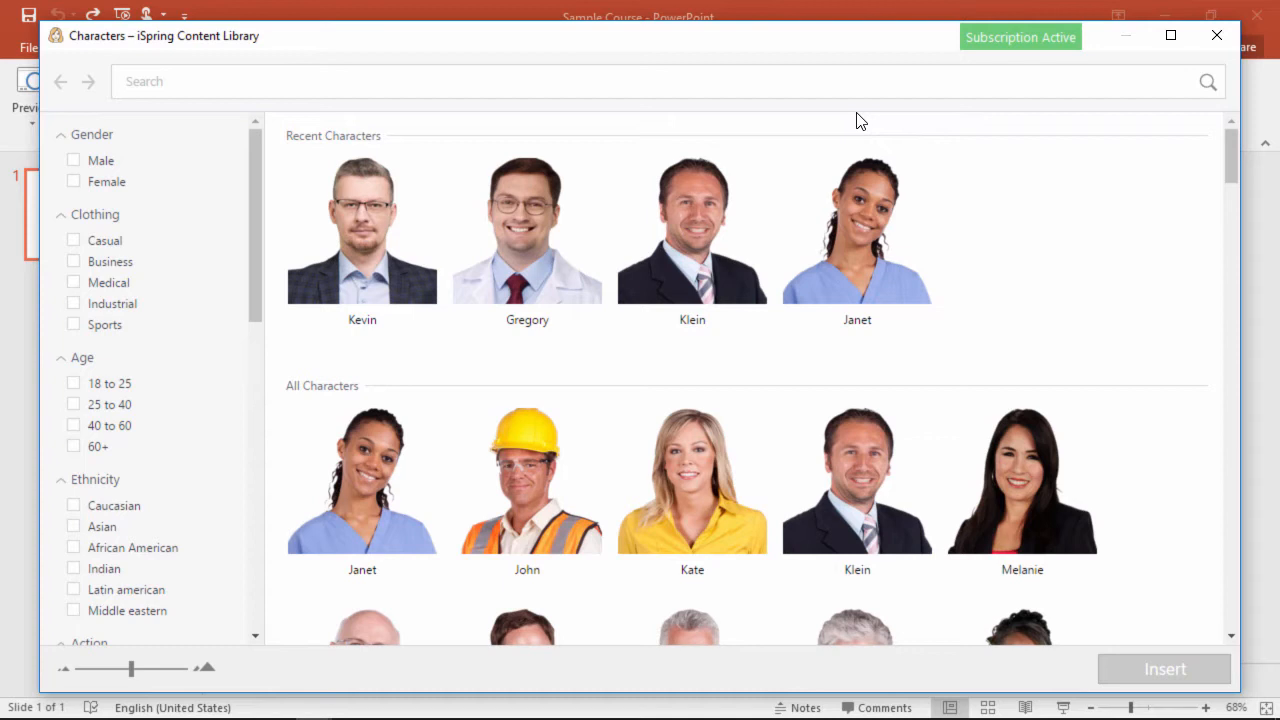
pyautogui.moveTo(800, 140)
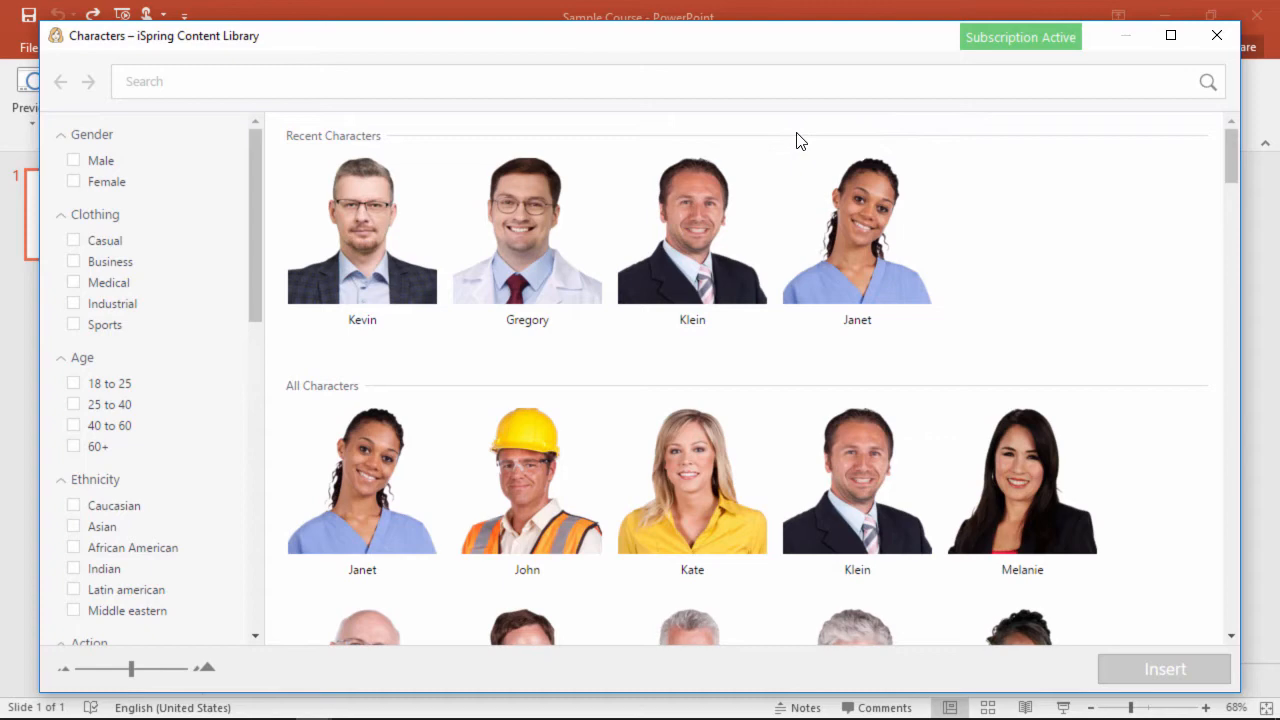
# Step: Insert Kevin's arms-crossed full-body picture onto the slide
pyautogui.click(362, 228)
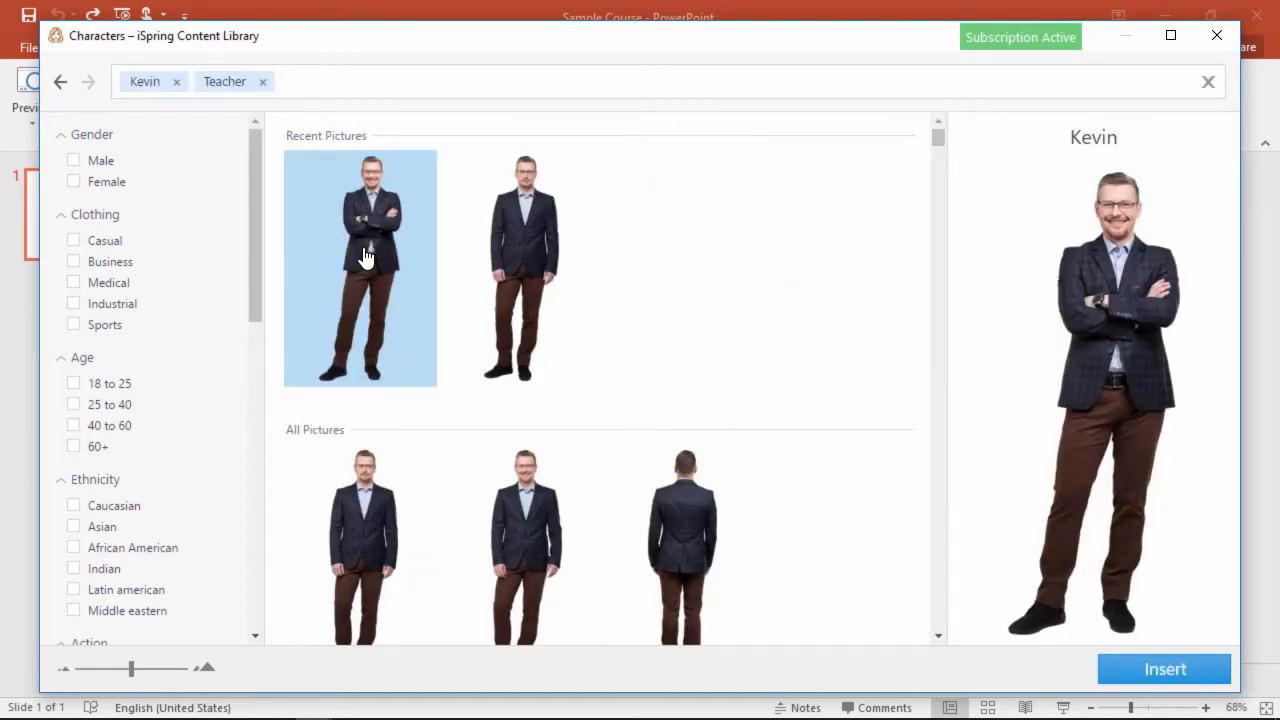
pyautogui.click(1164, 669)
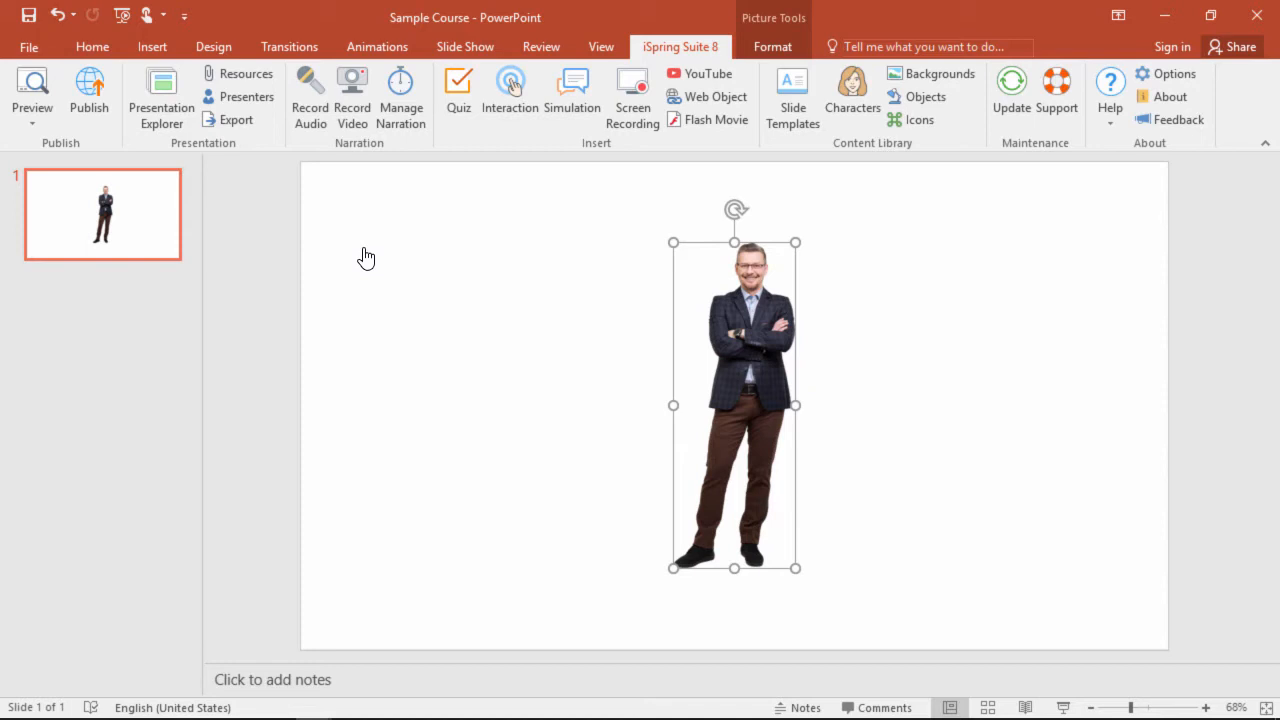
pyautogui.moveTo(588, 326)
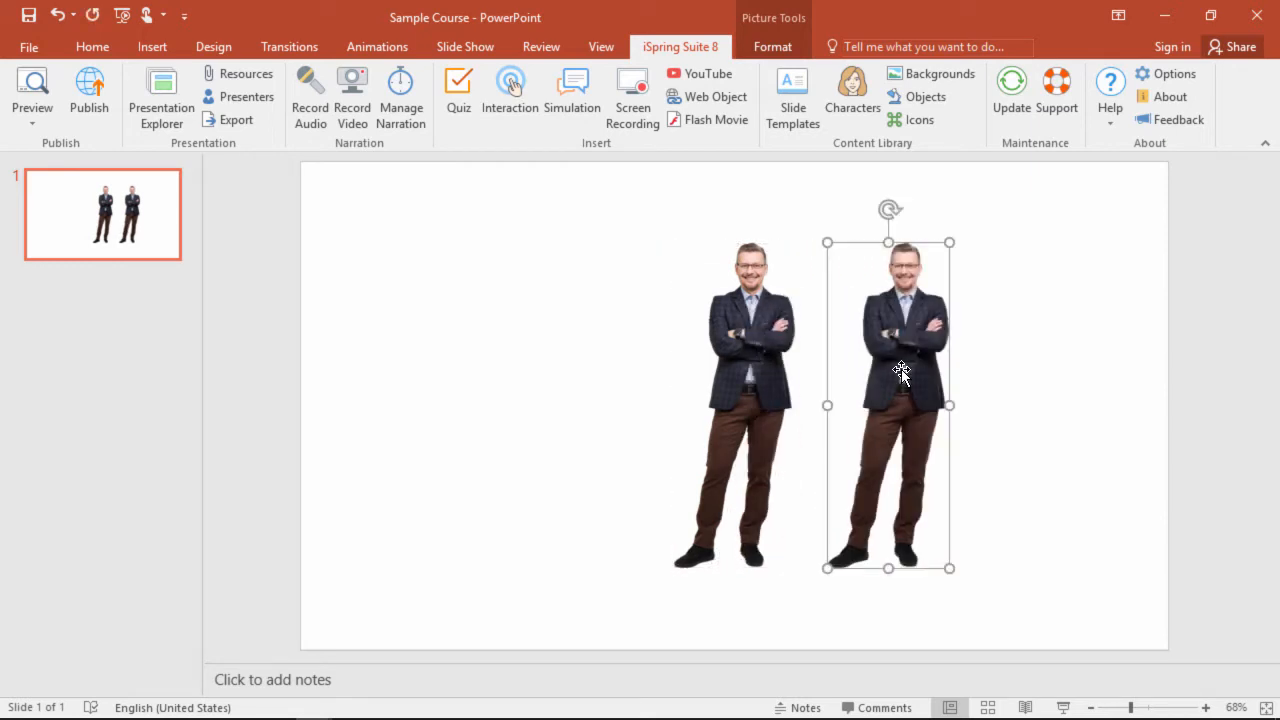
pyautogui.moveTo(965, 447)
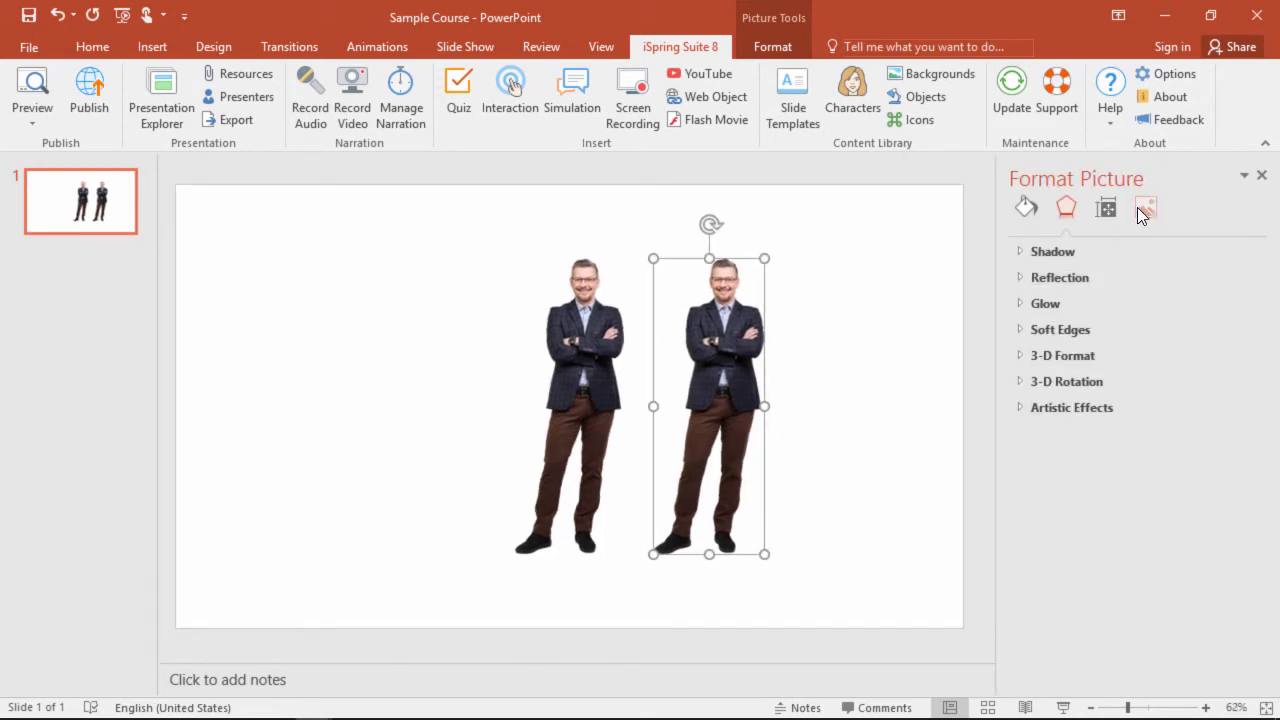
# Step: Set the right copy's brightness to -100% in Picture Corrections
pyautogui.click(1146, 207)
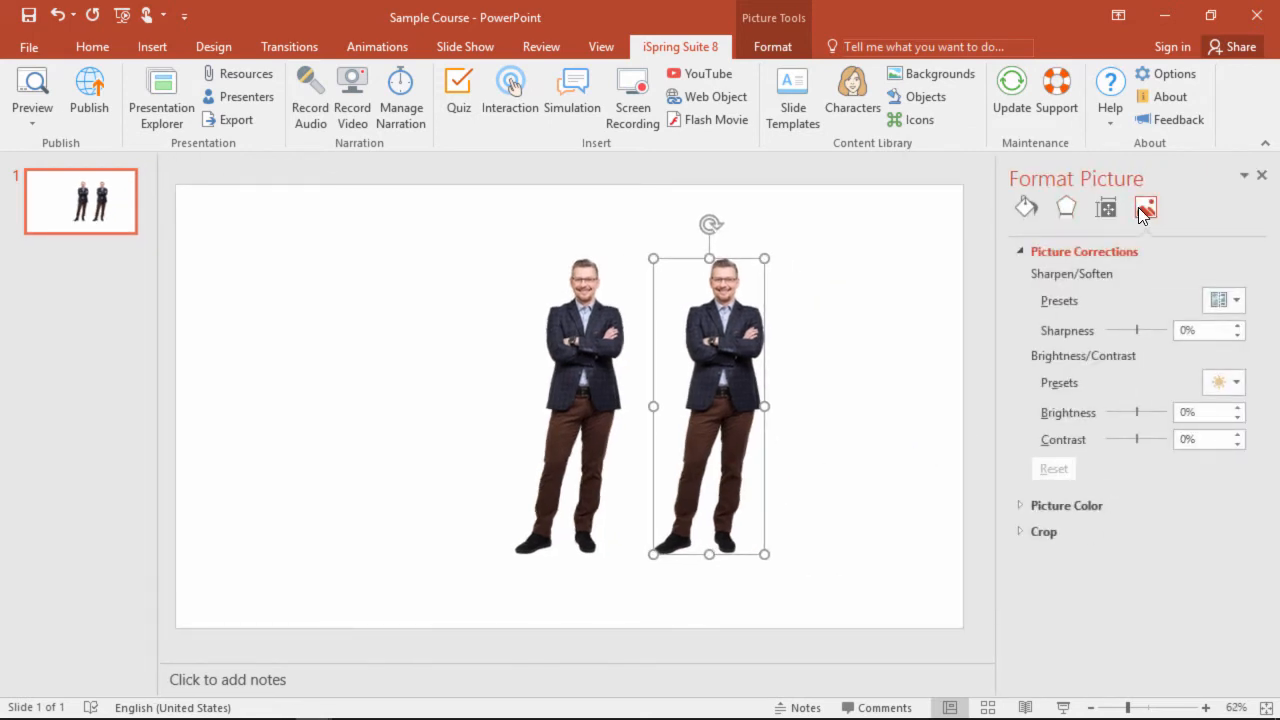
pyautogui.moveTo(1137, 412); pyautogui.dragTo(1100, 412)
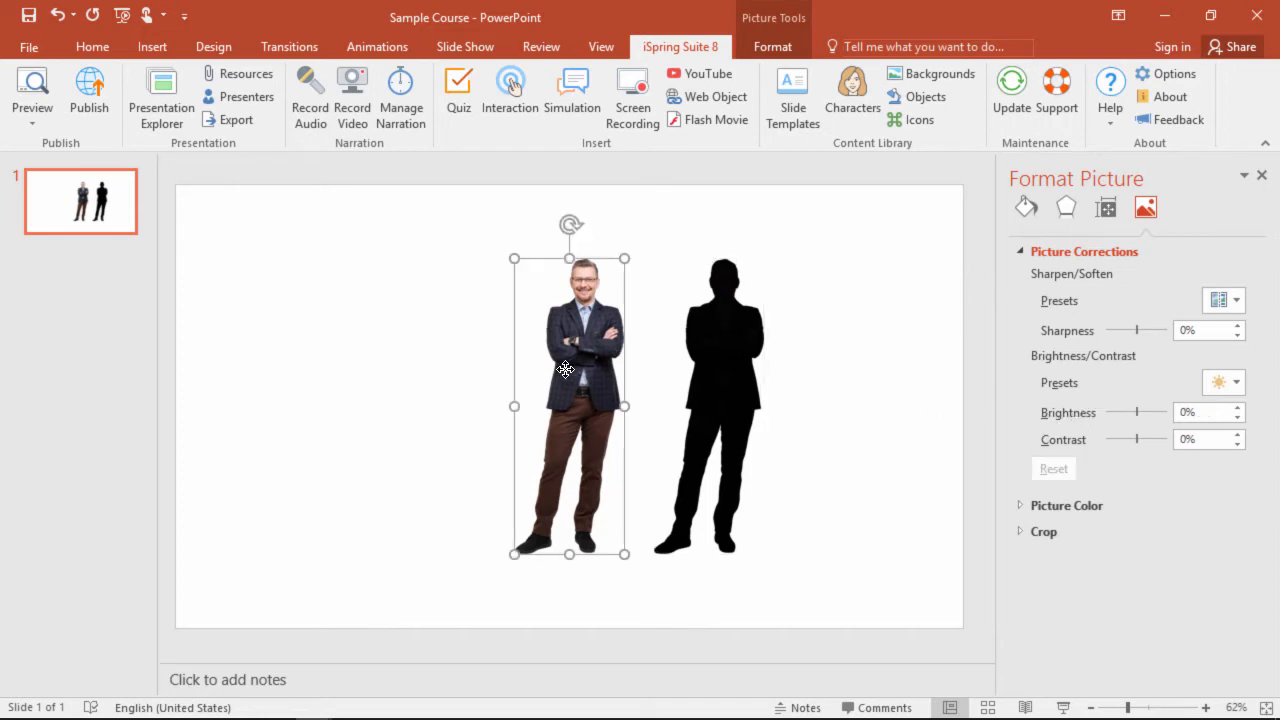
# Step: Apply a Wipe entrance animation to Kevin's colour picture
pyautogui.click(377, 46)
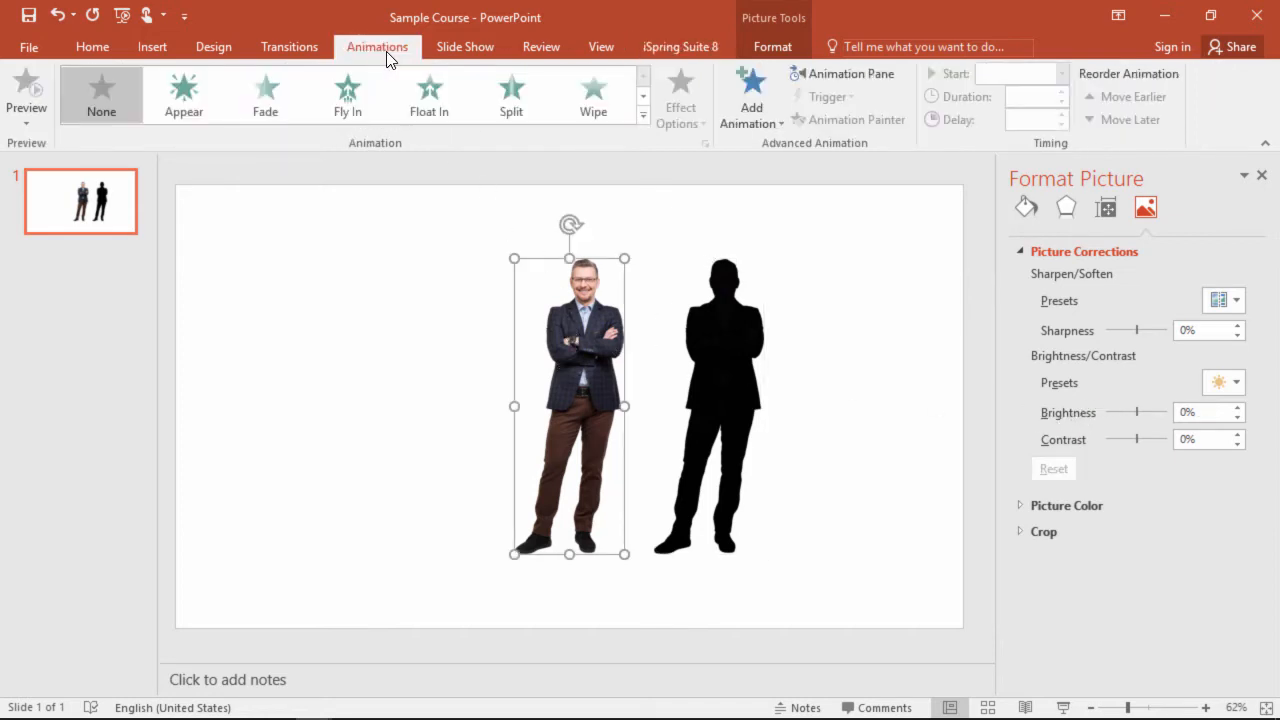
pyautogui.click(593, 95)
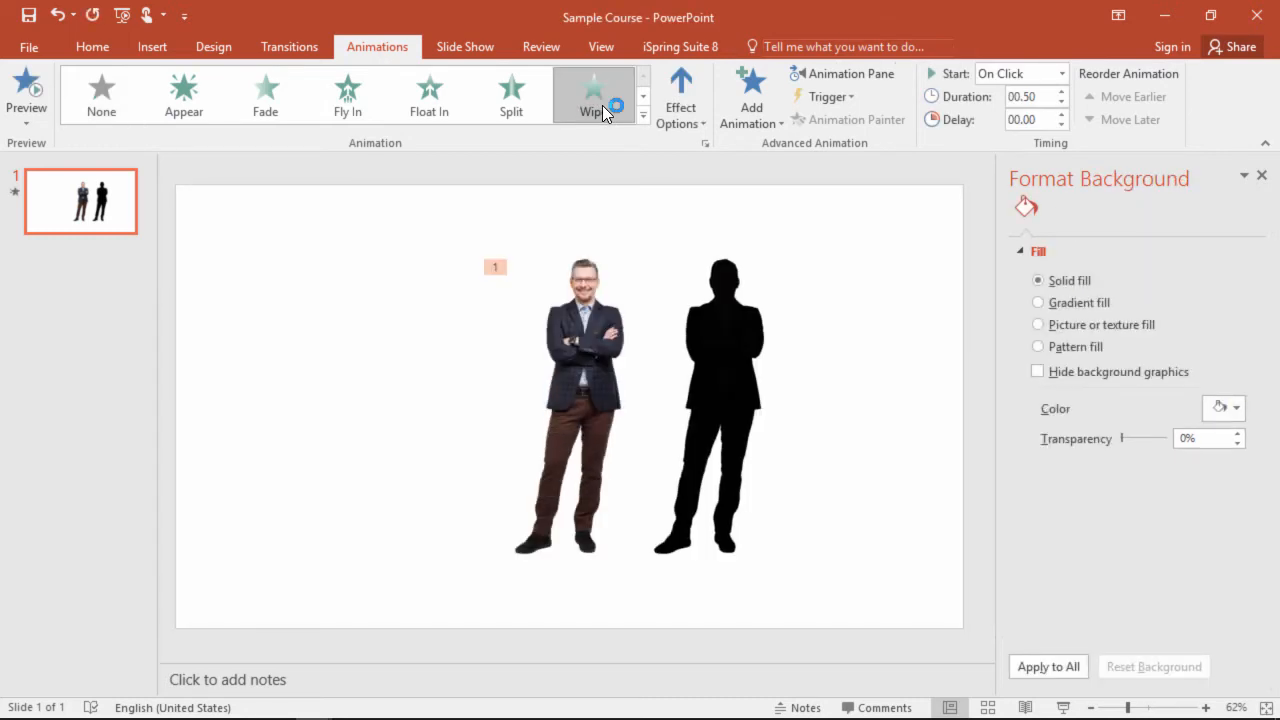
pyautogui.click(828, 96)
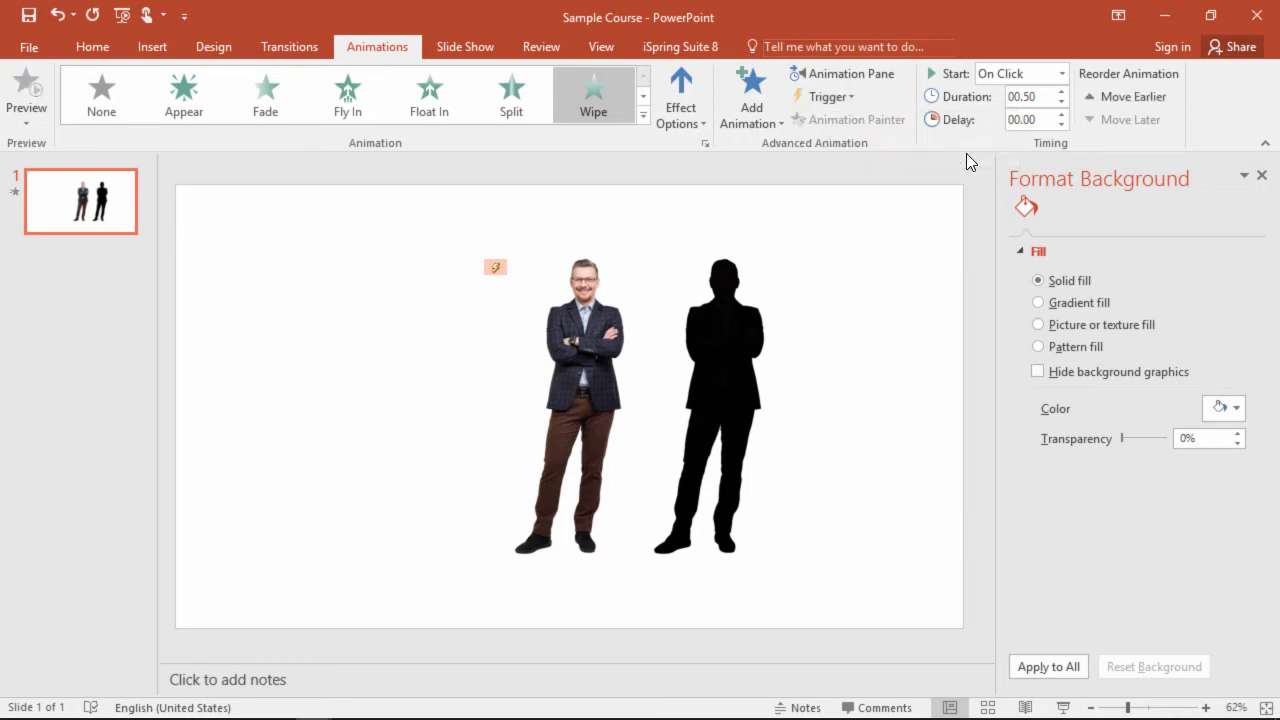
pyautogui.moveTo(593, 388)
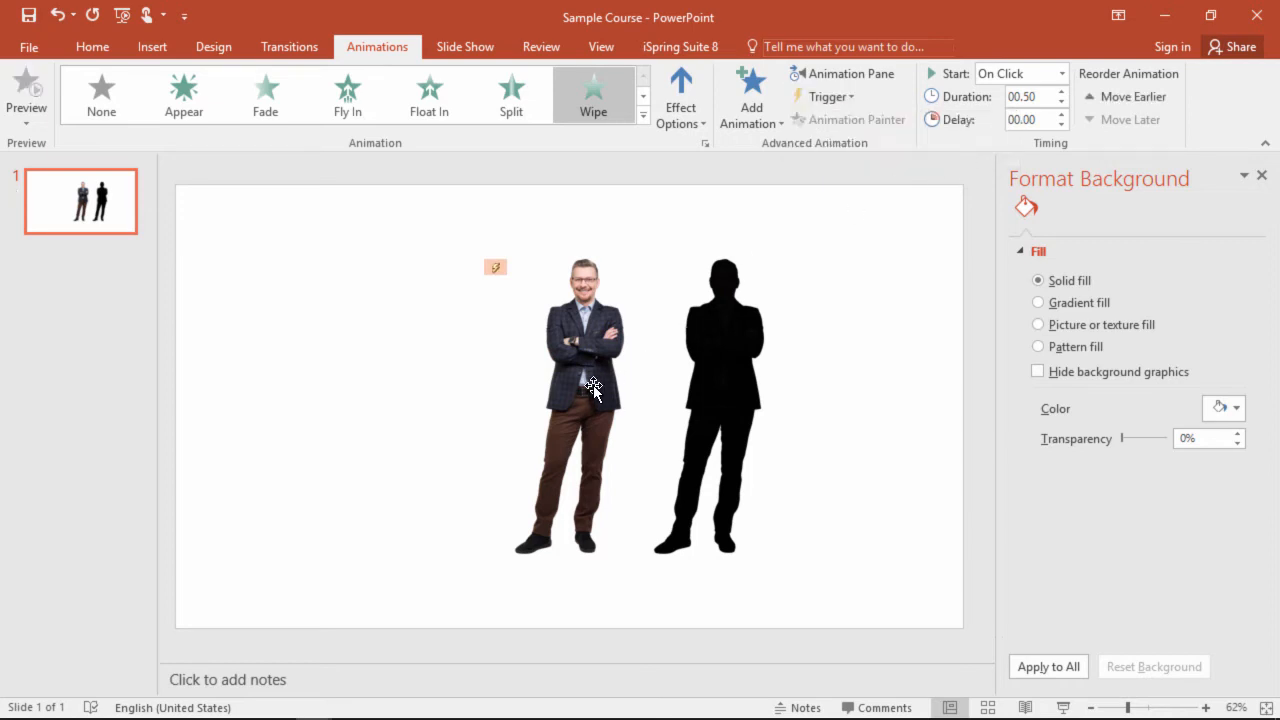
# Step: Bring the colour picture to front and place it exactly over the silhouette
pyautogui.rightClick(590, 390)
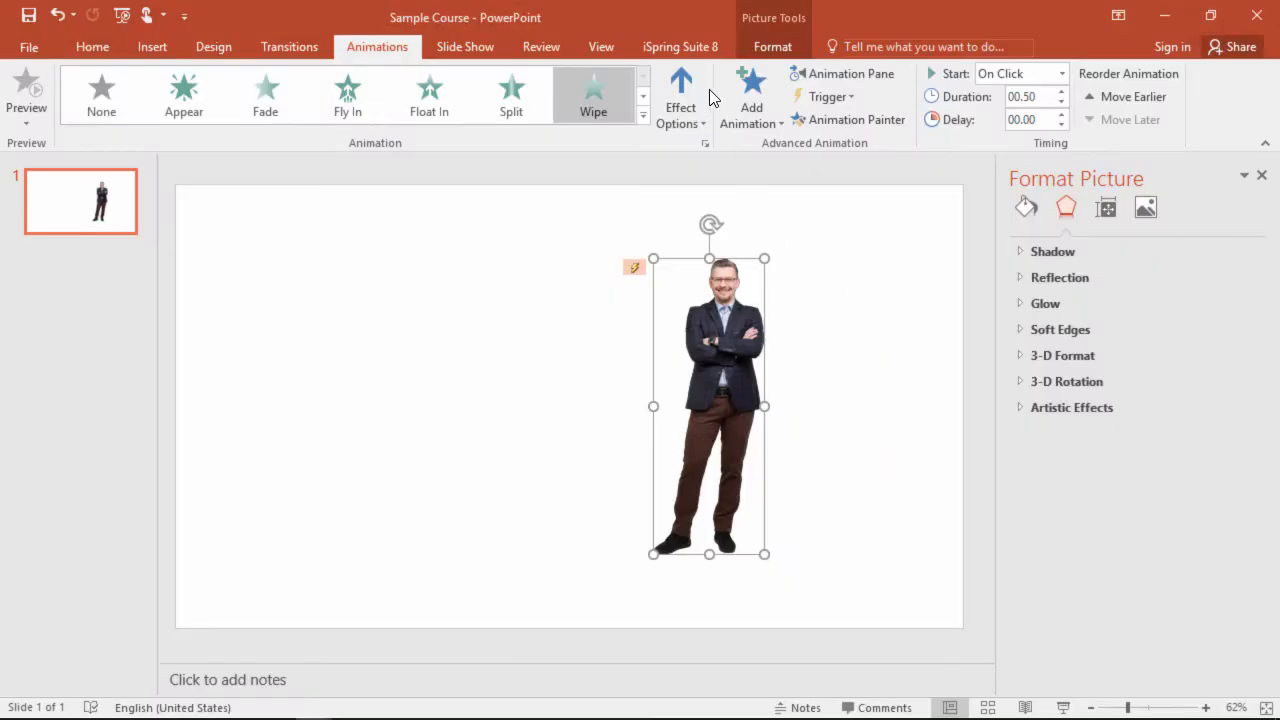
# Step: Switch the ribbon back to the iSpring Suite 8 tools
pyautogui.click(680, 46)
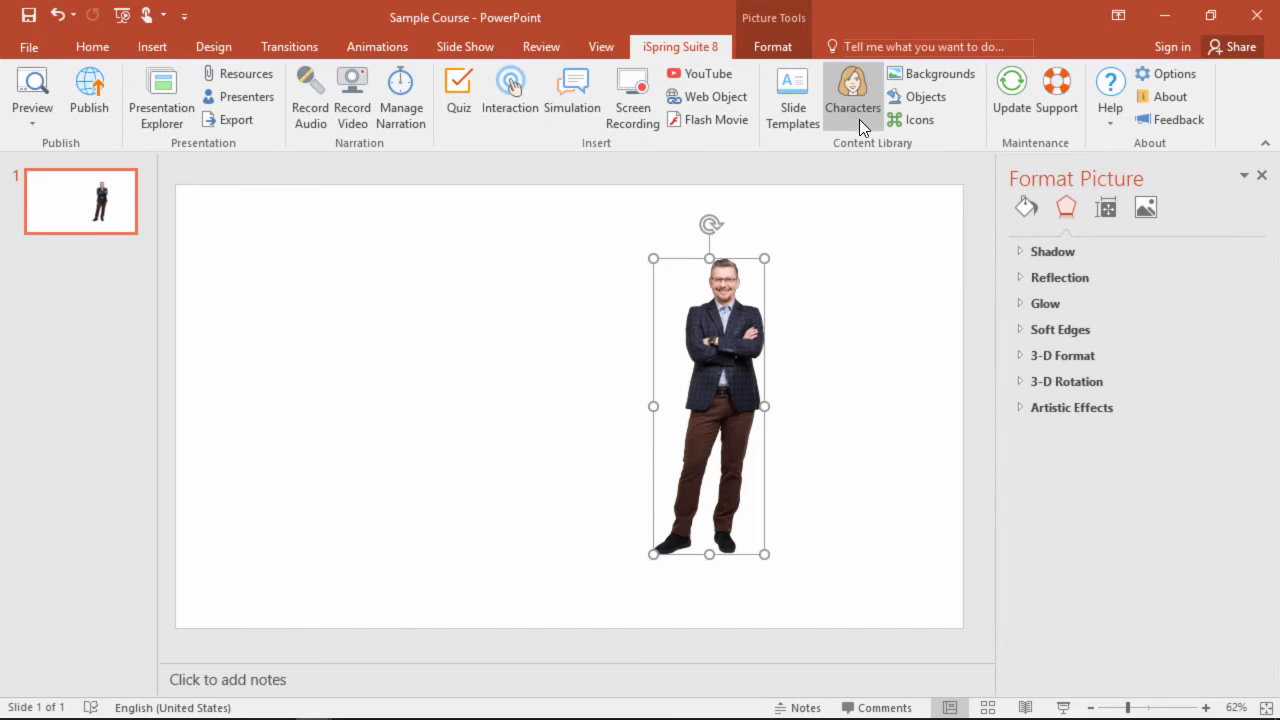
pyautogui.moveTo(918, 120)
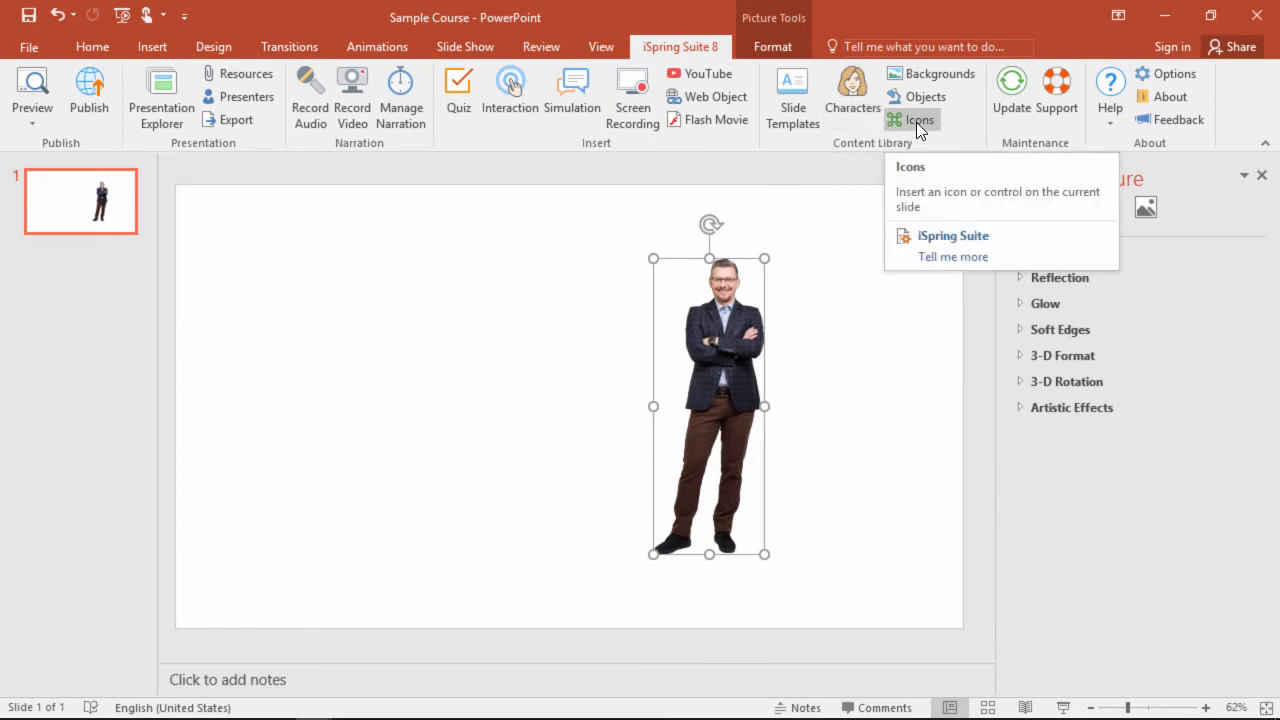
pyautogui.moveTo(925, 96)
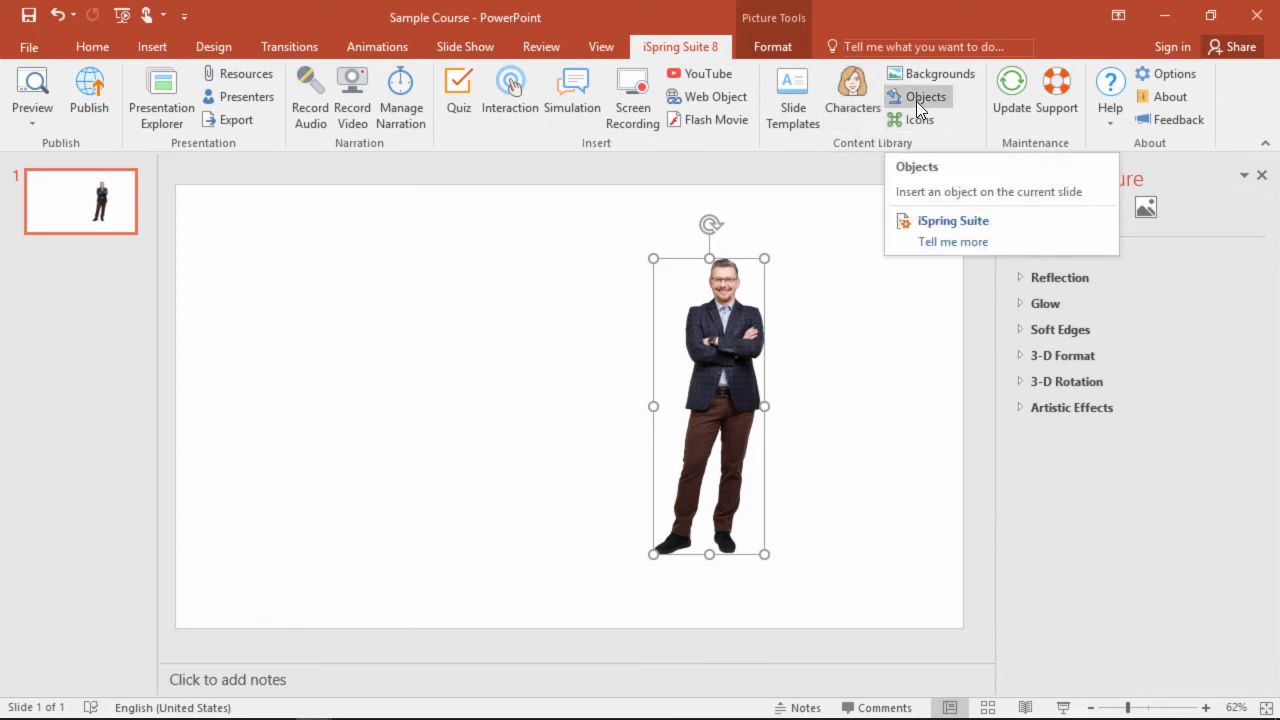